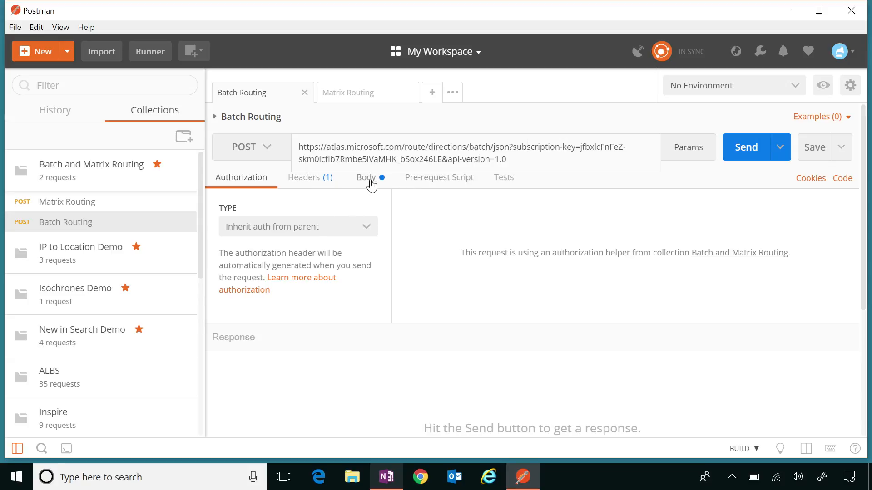
Show the Batch Routing request's raw JSON body with the car, bicycle and pedestrian route queries
left_click(367, 177)
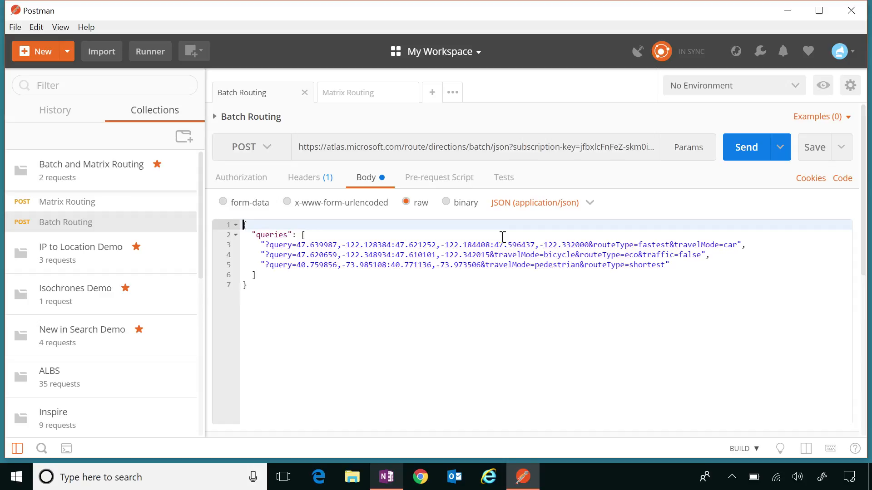
mouse_move(739, 257)
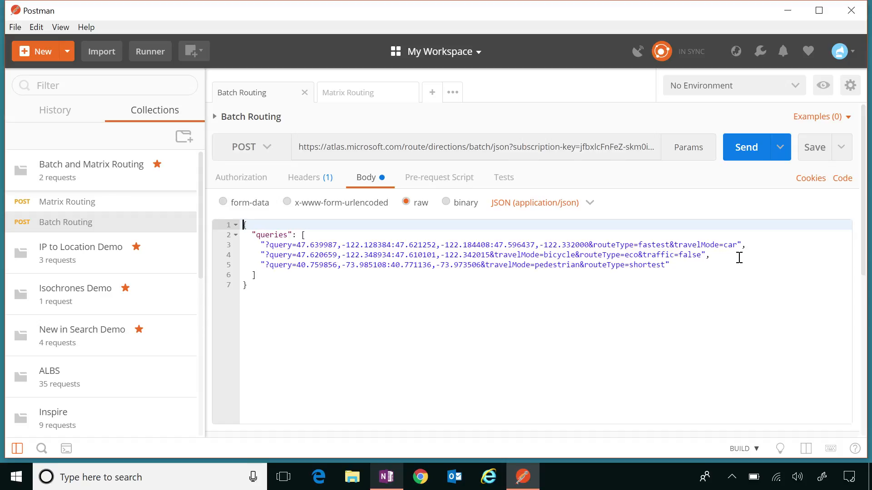
mouse_move(675, 252)
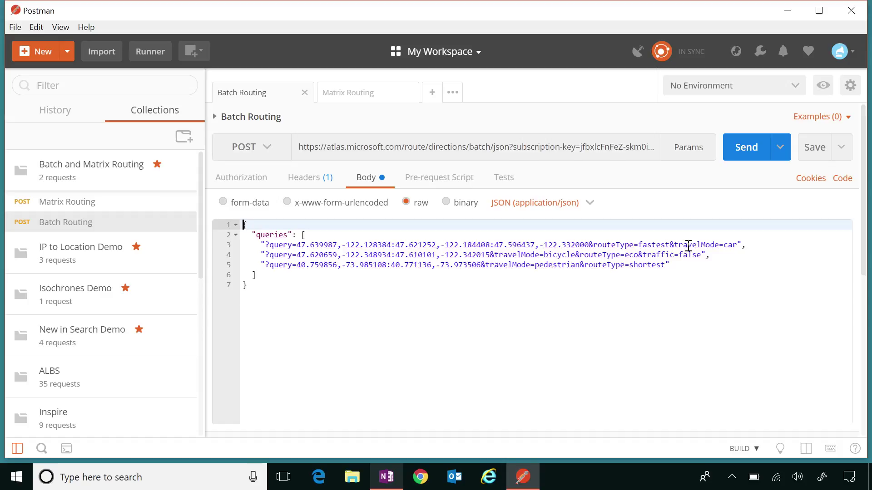
mouse_move(724, 258)
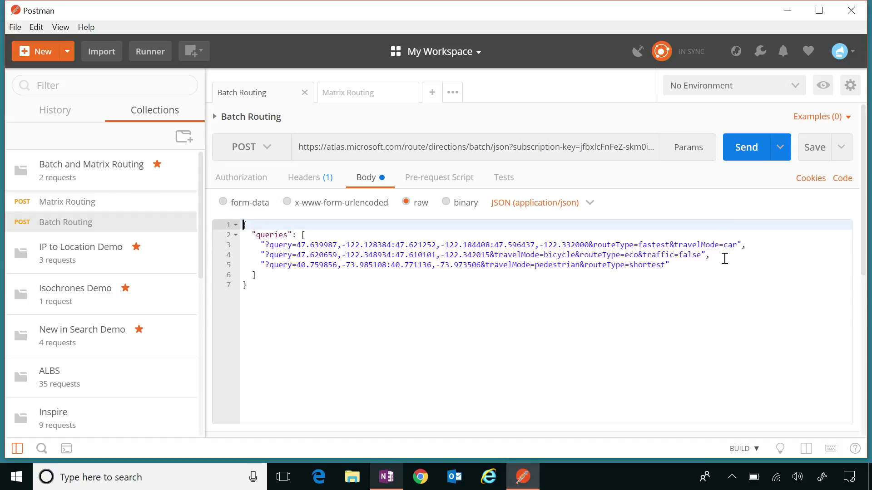